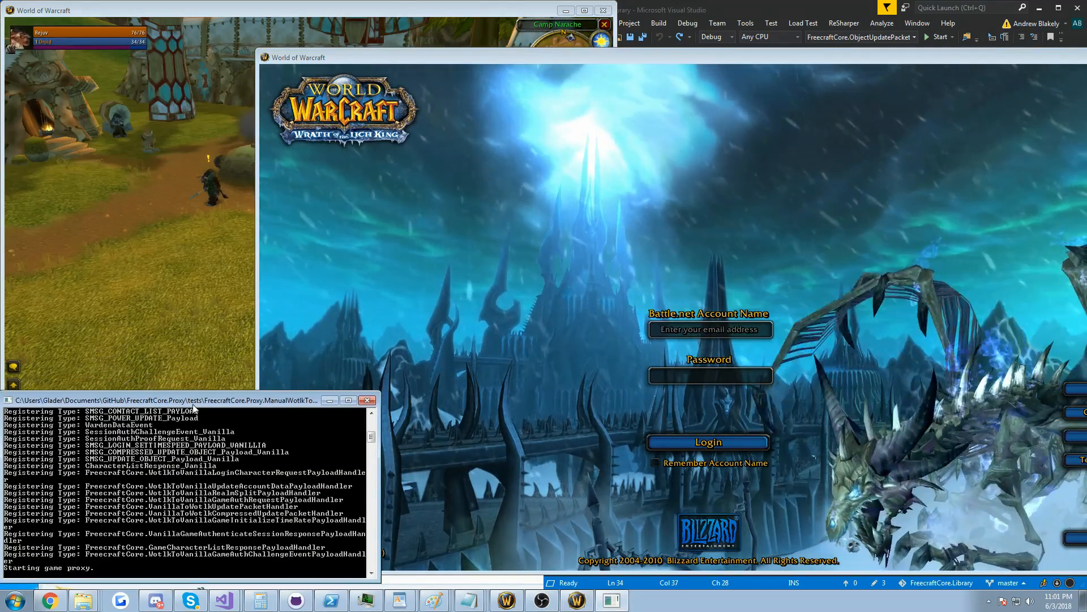
# - Log in with account name 'Gla' and its password through the proxy
pyautogui.write('Glader')
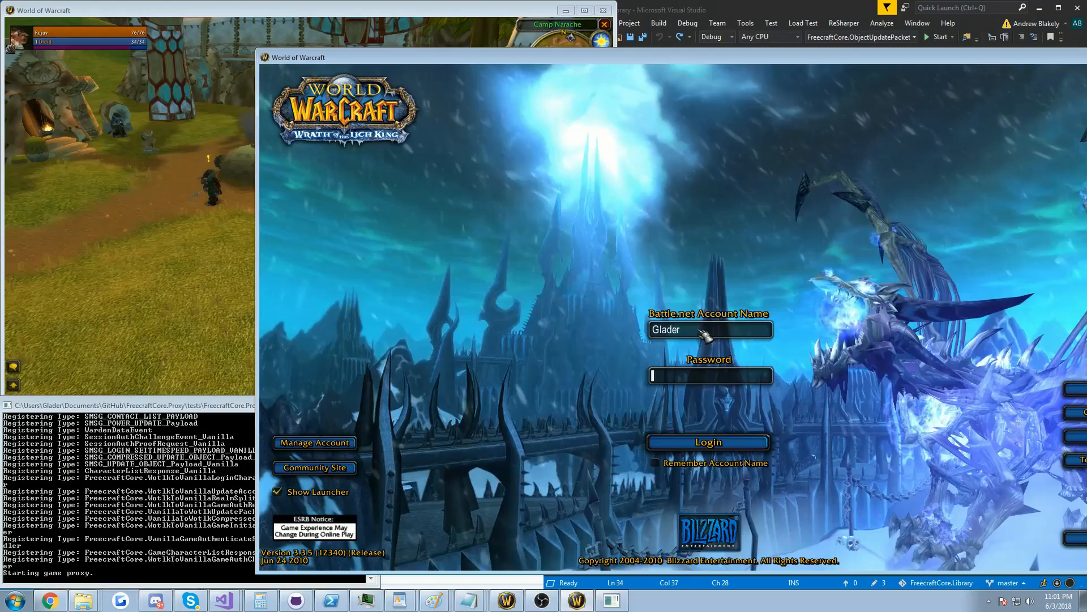
pyautogui.write('****')
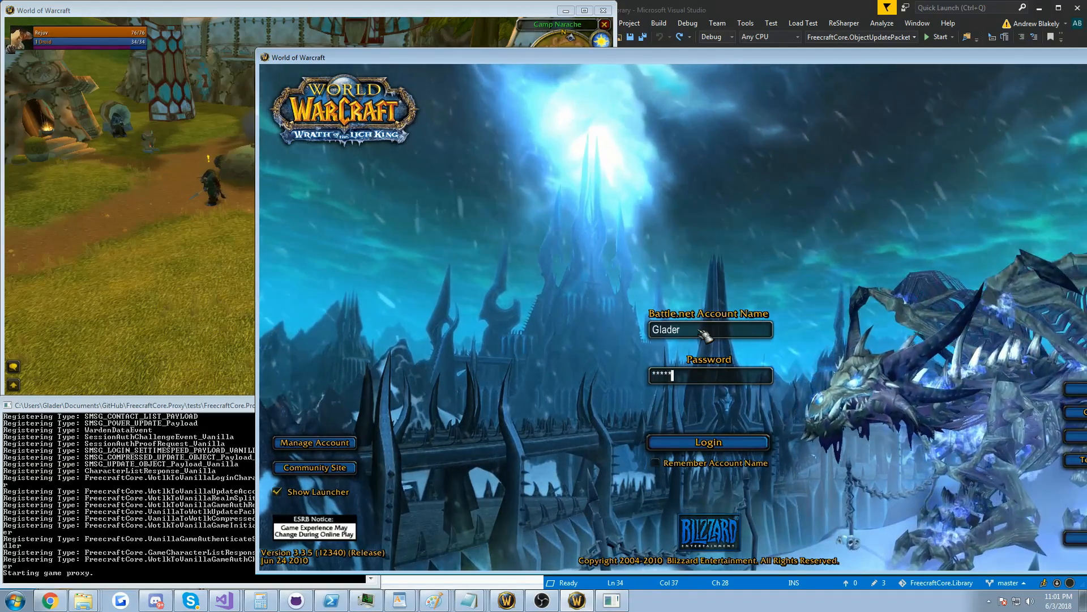
pyautogui.click(707, 442)
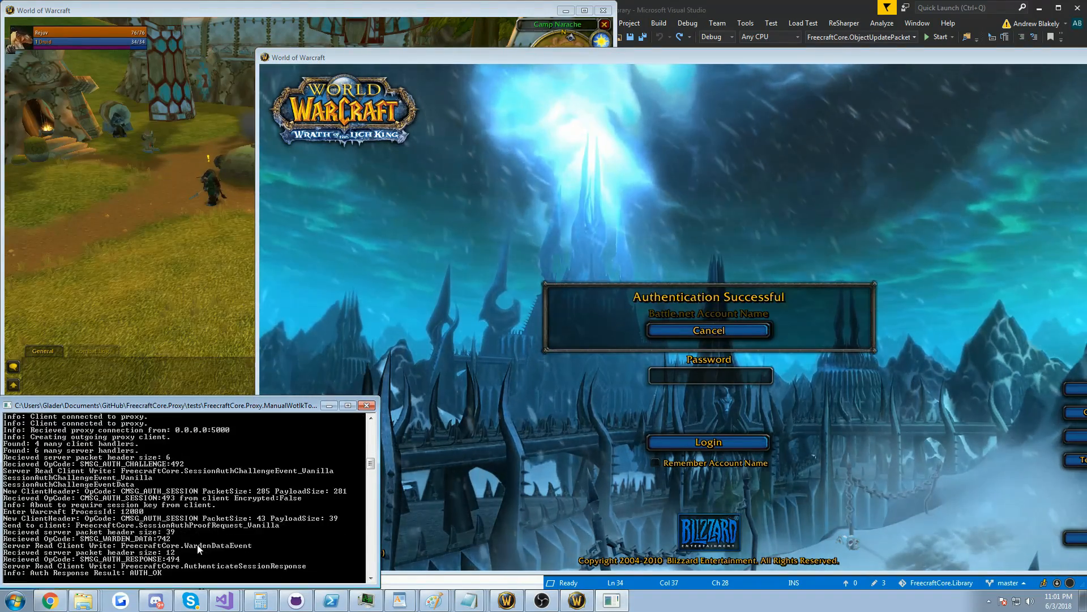
# - Proceed to the Warsong realm character selection with the Rejuv druid chosen
pyautogui.click(708, 441)
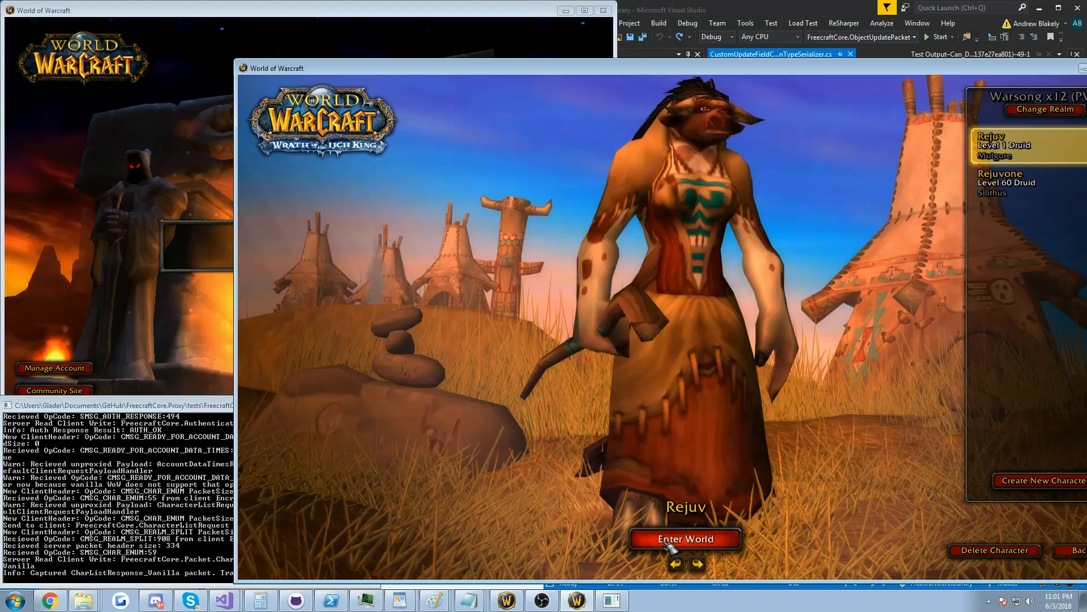
# - Enter the world as Rejuv, dismiss the Blizzard_TimeManager error, and close Key Bindings
pyautogui.click(683, 538)
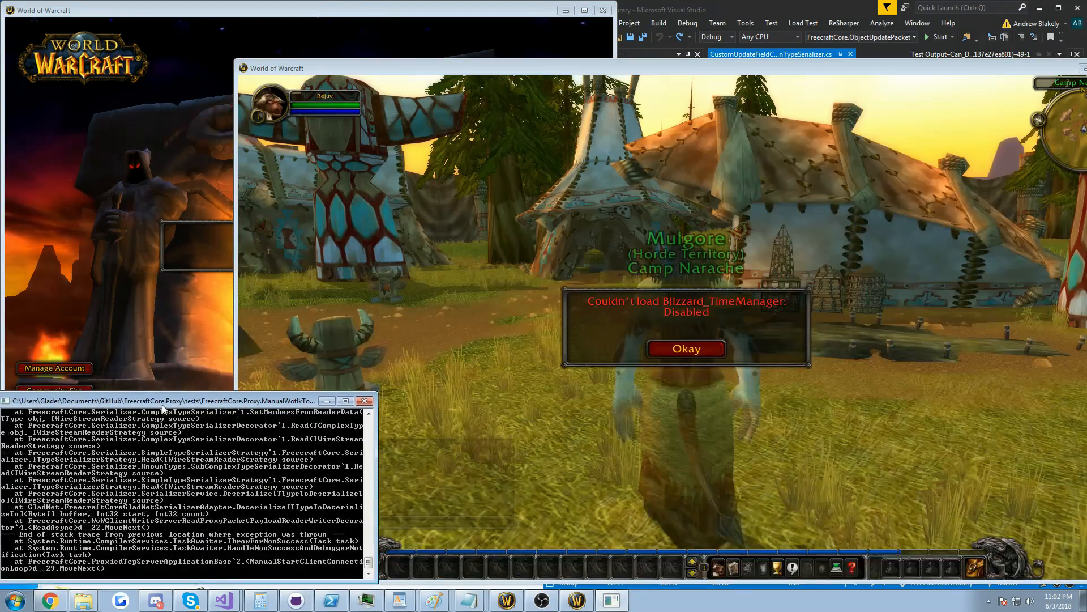
pyautogui.click(685, 348)
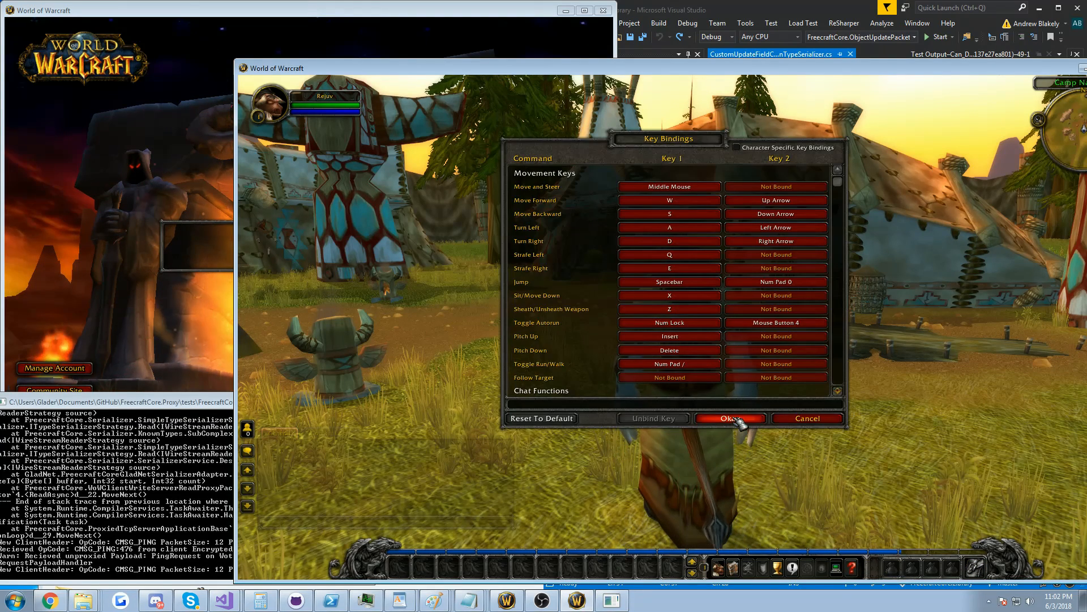
pyautogui.click(729, 417)
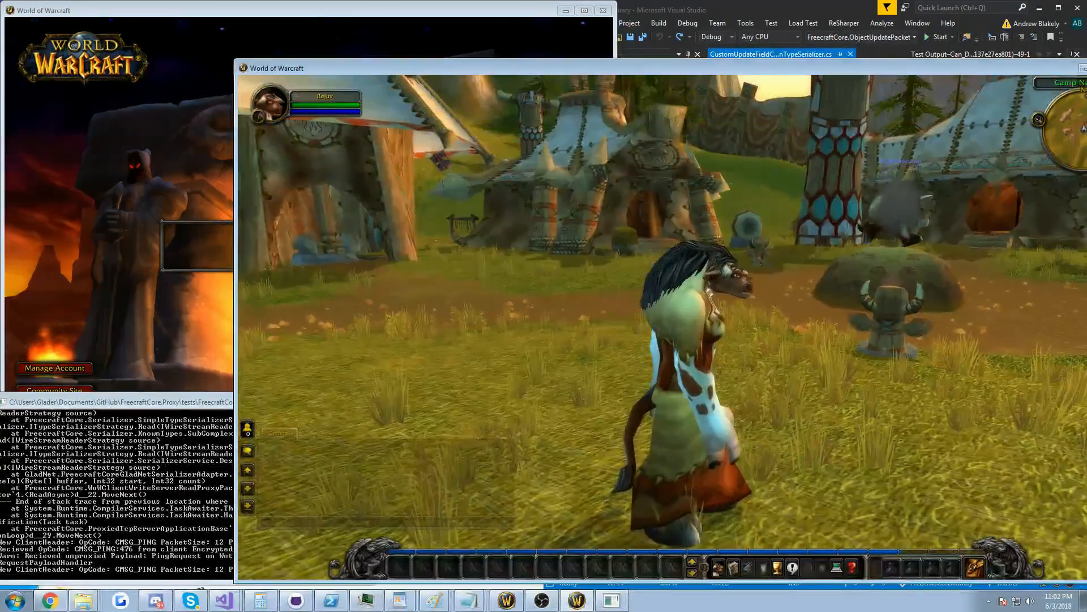